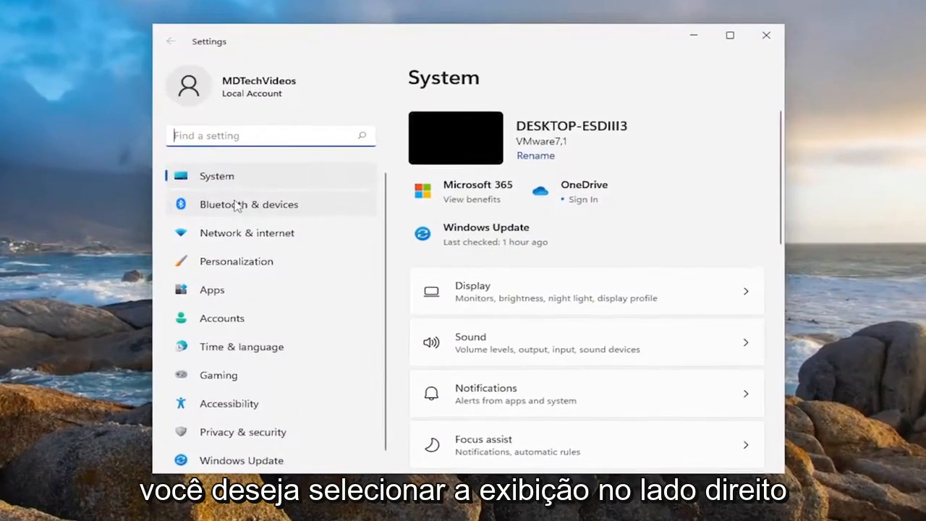
pyautogui.moveTo(496, 296)
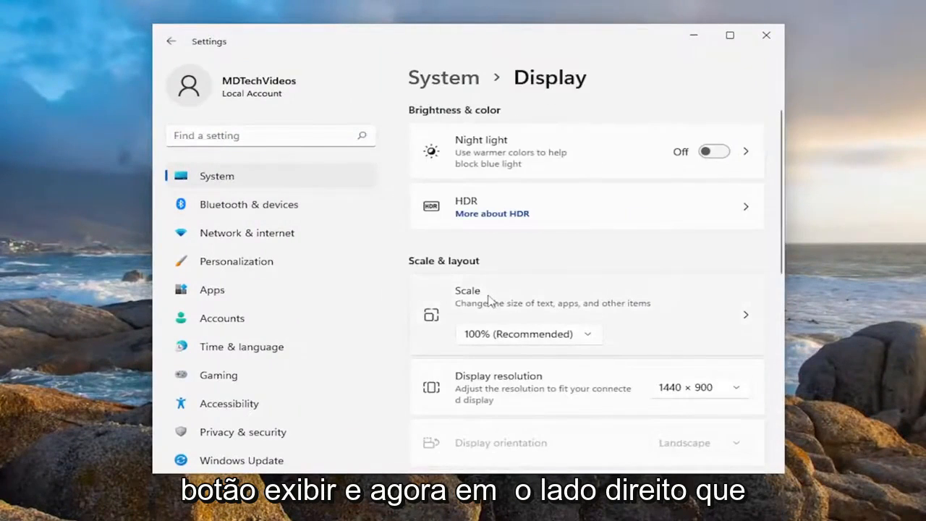
# Reach Display's Related settings and go into the Graphics per-app preferences page.
pyautogui.scroll(-3)
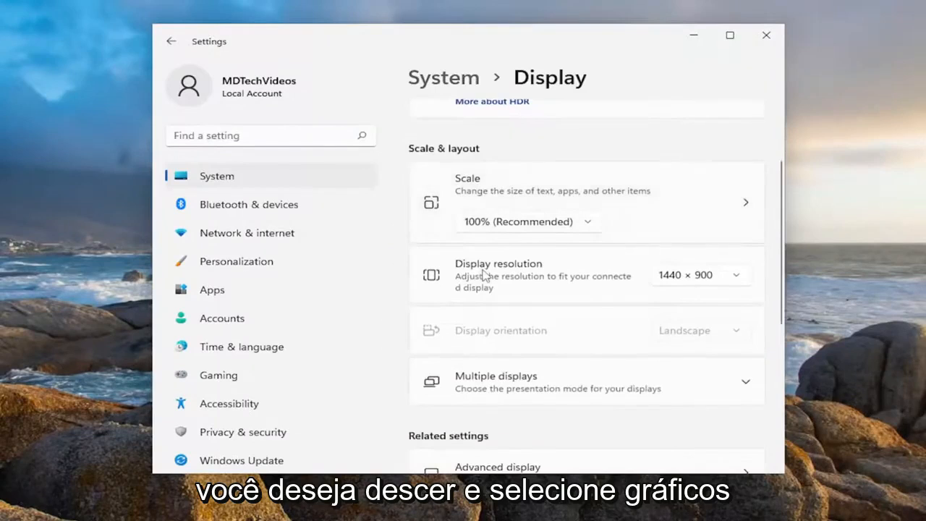
pyautogui.scroll(-3)
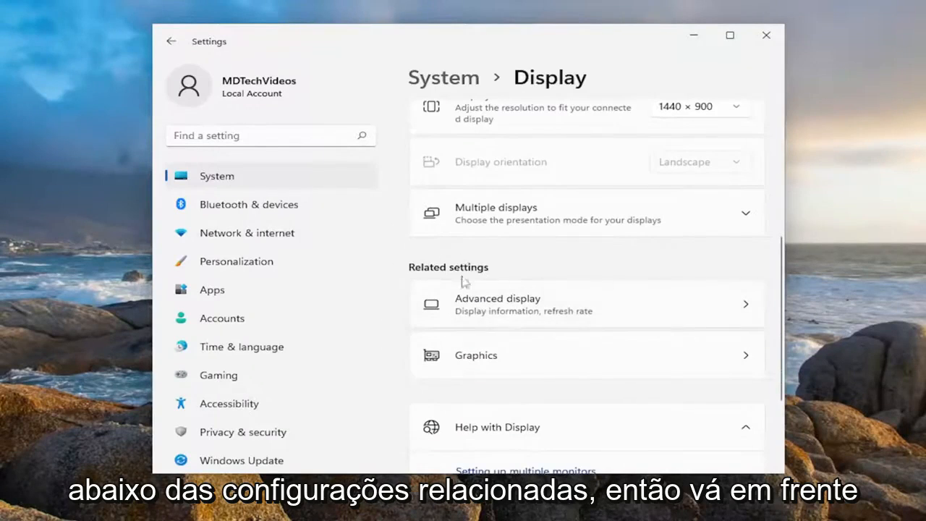
pyautogui.click(475, 354)
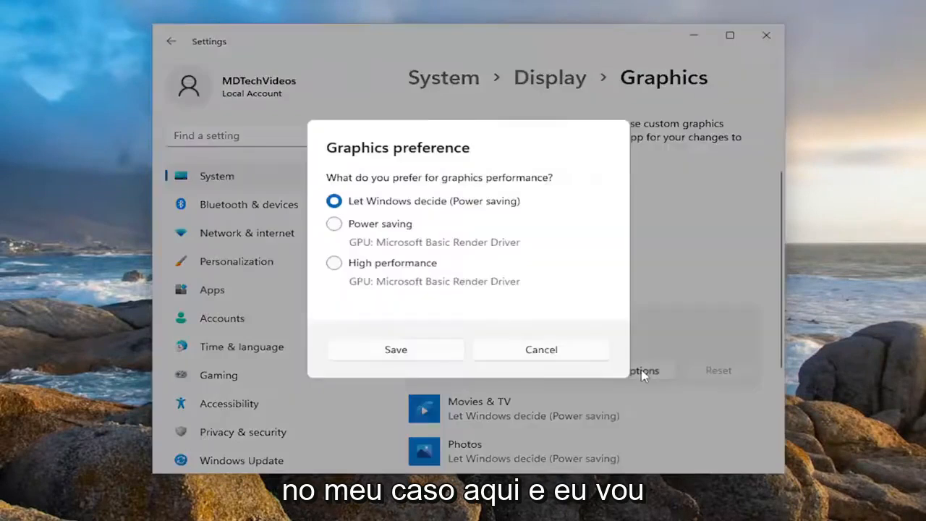
pyautogui.moveTo(752, 269)
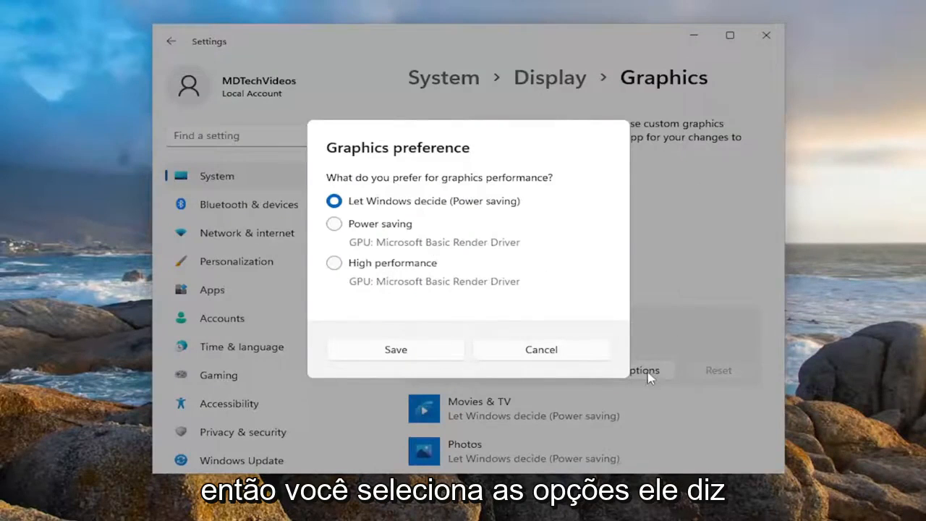
pyautogui.moveTo(493, 191)
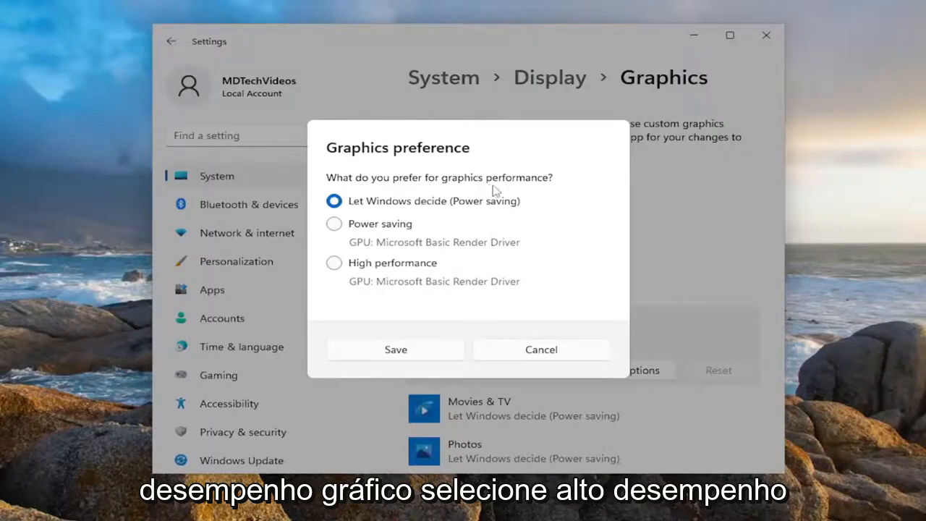
# Set Microsoft Store's graphics preference to High performance and save it.
pyautogui.click(332, 246)
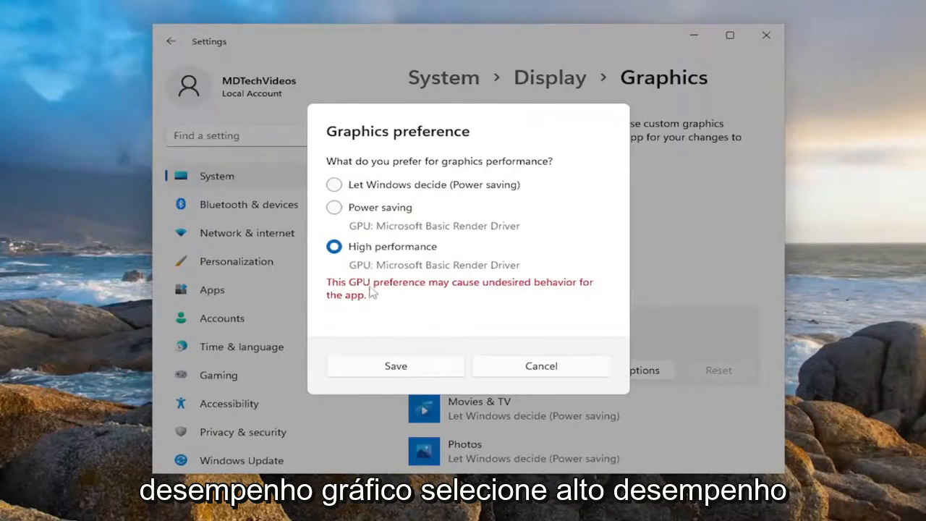
pyautogui.click(394, 365)
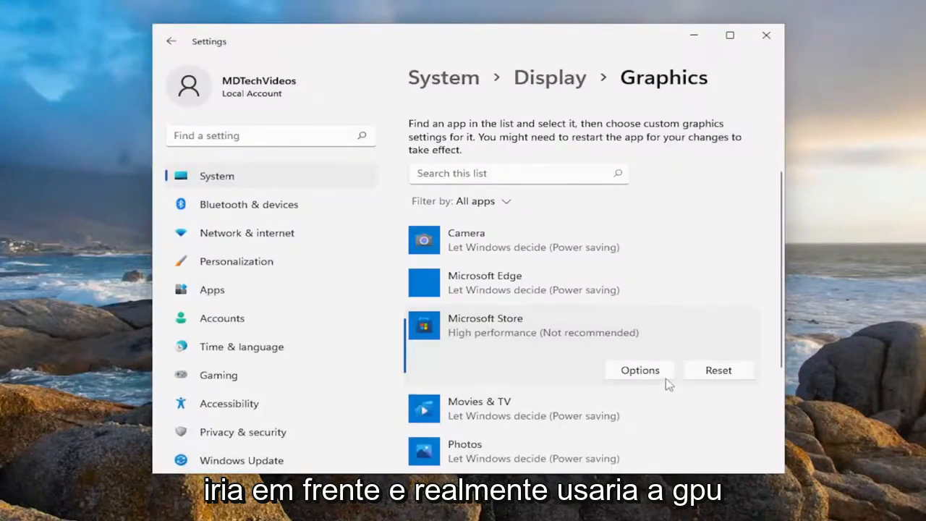
pyautogui.click(639, 370)
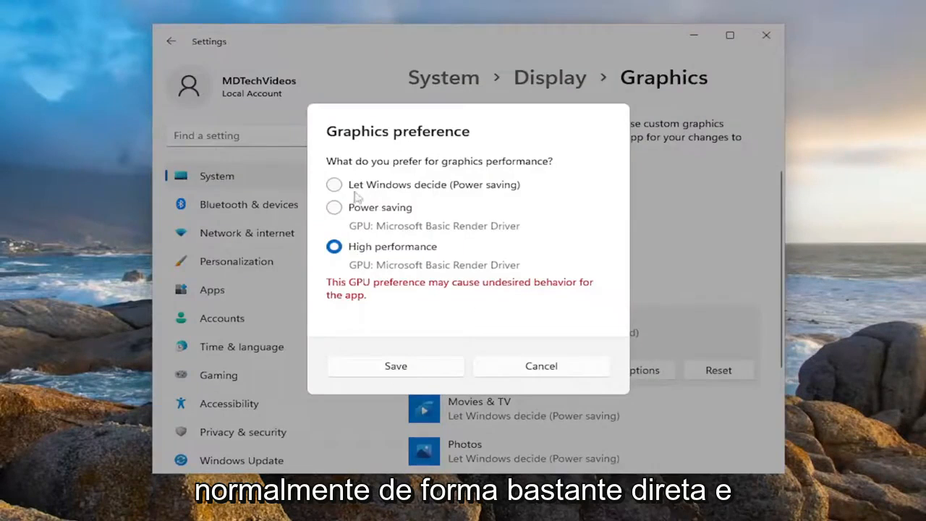
pyautogui.moveTo(407, 190)
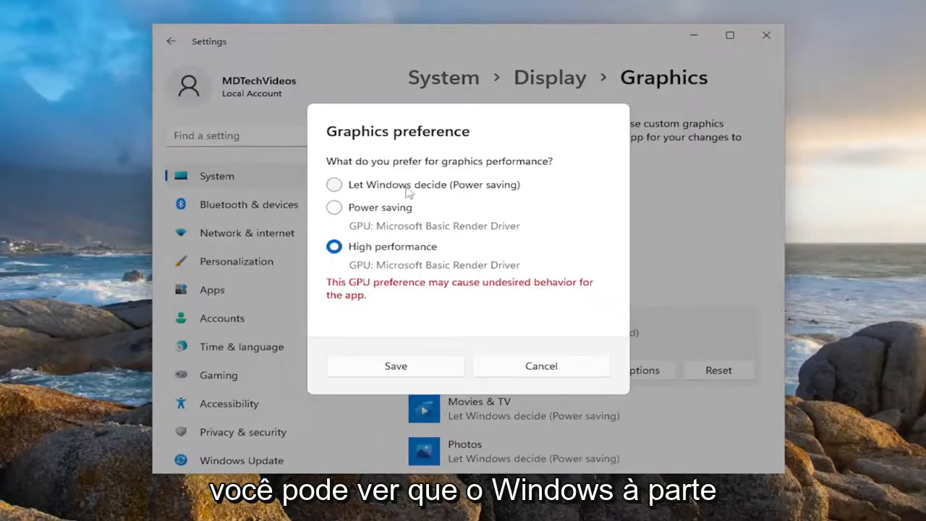
pyautogui.moveTo(441, 216)
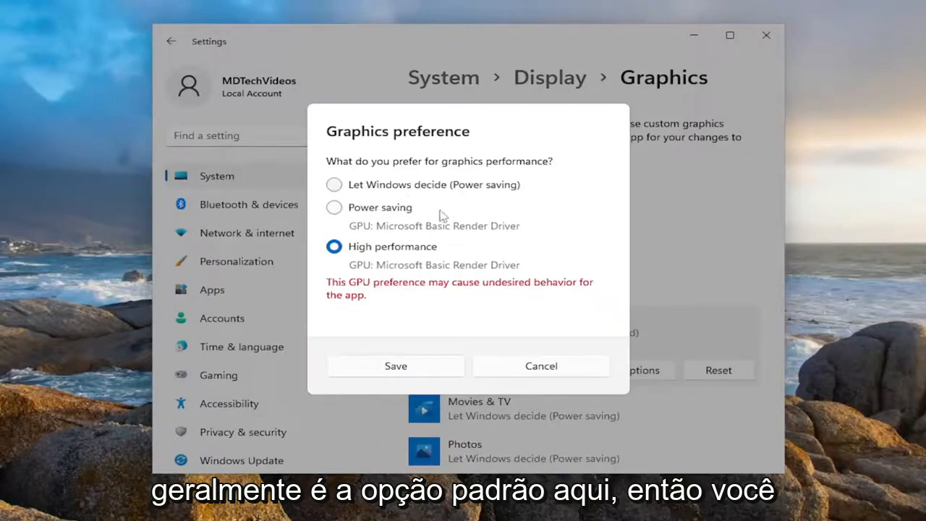
pyautogui.moveTo(404, 233)
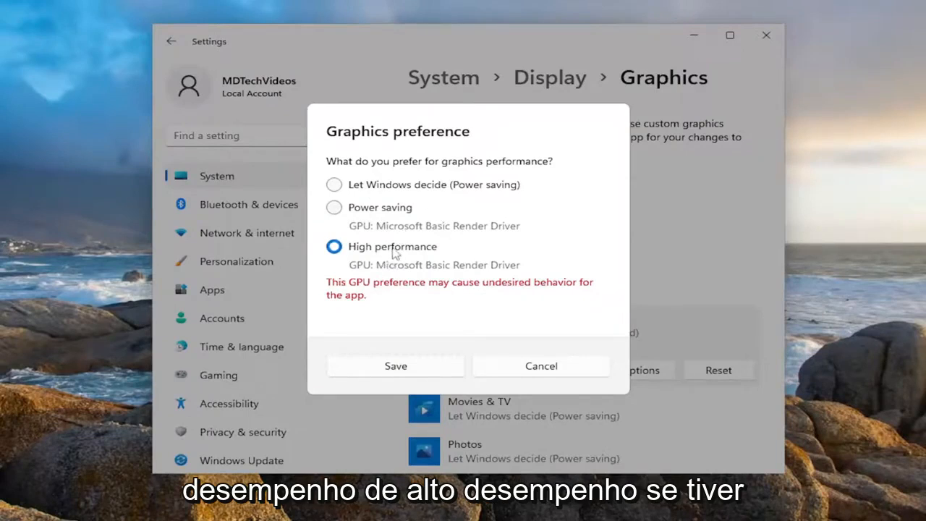
pyautogui.moveTo(365, 275)
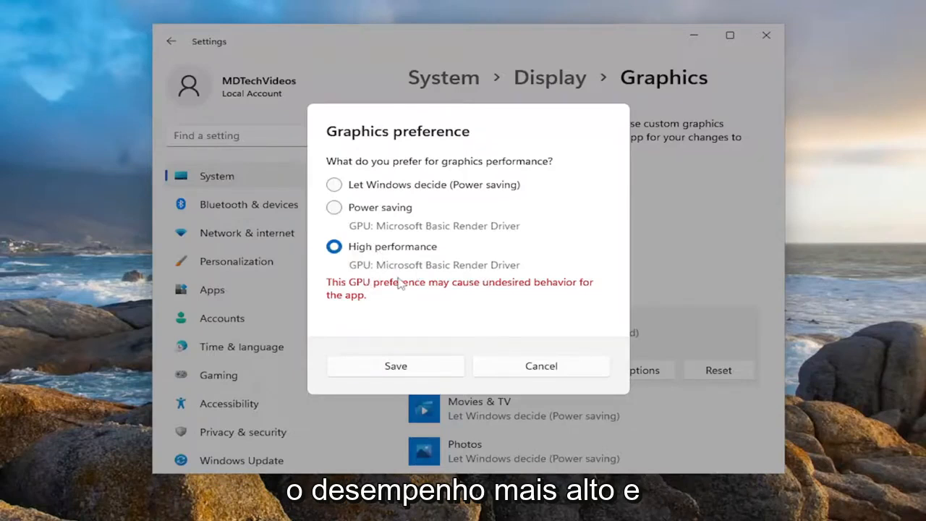
pyautogui.click(395, 365)
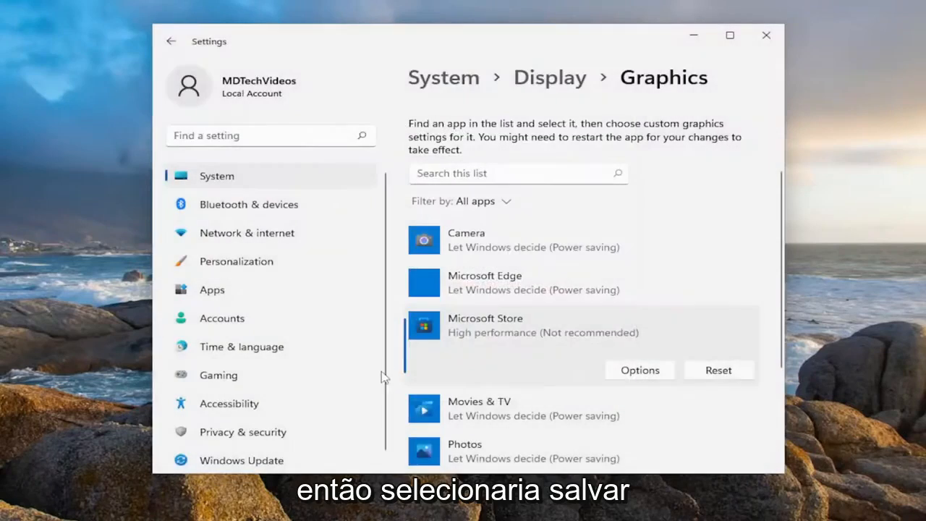